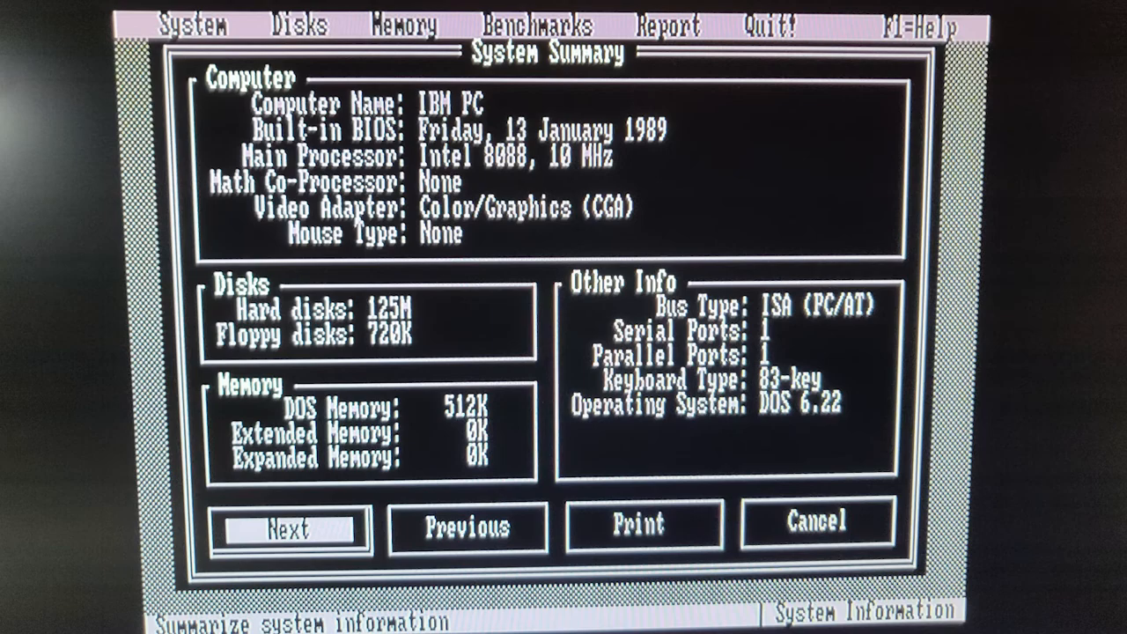
- Open CONFIG.DEH in FreeDOS Edit to read the Stacks=9,256 line's explanation
left_click(290, 527)
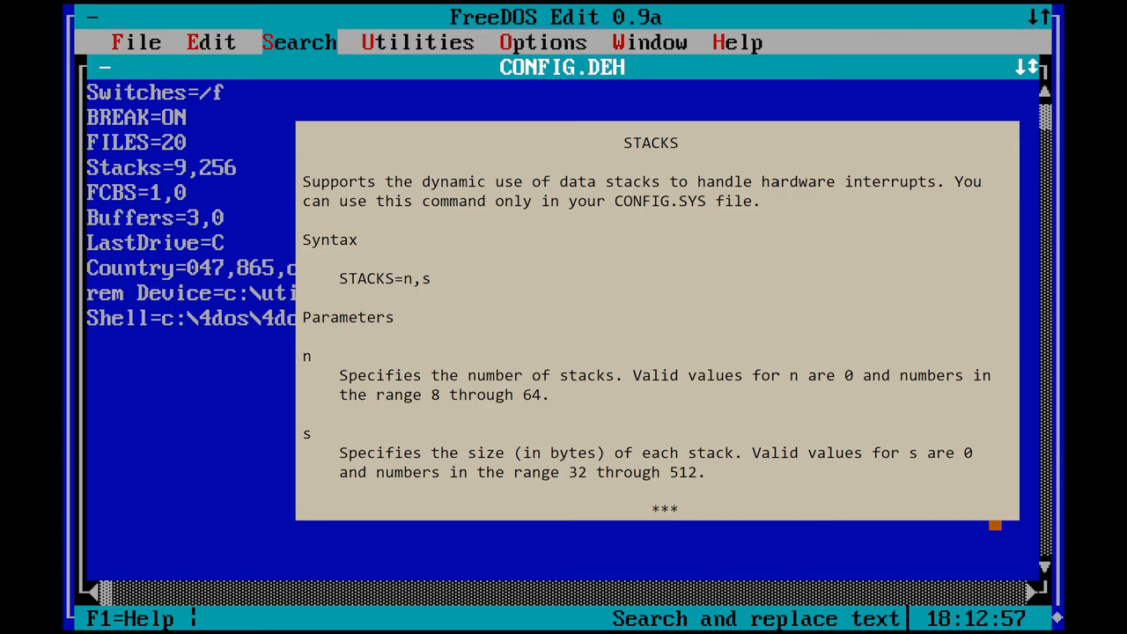
scroll("down", 3)
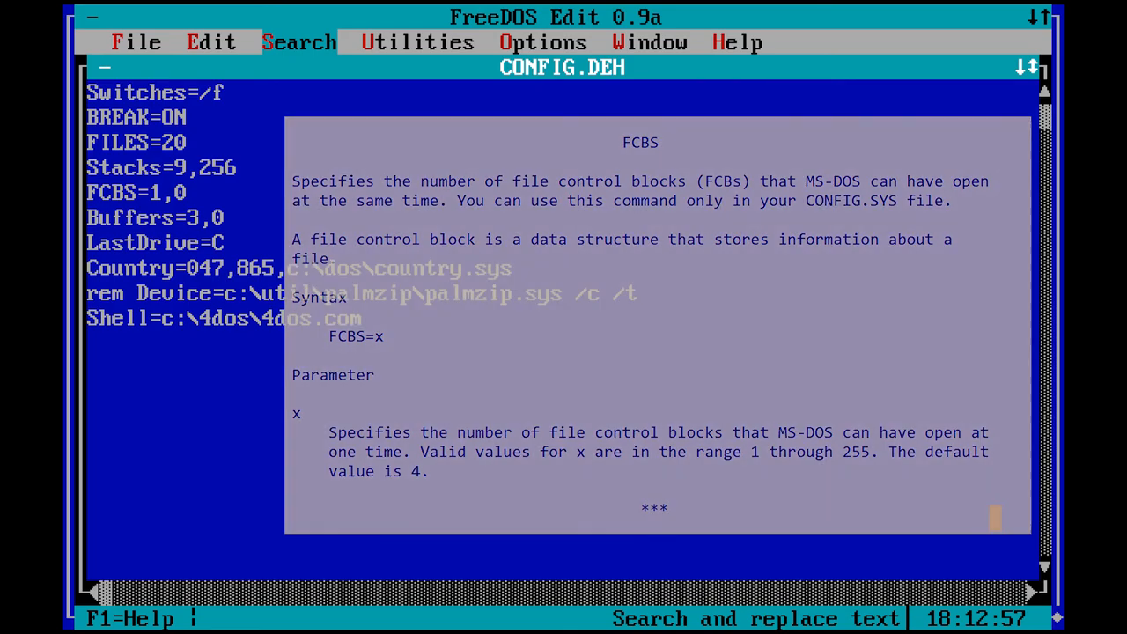
key("Escape")
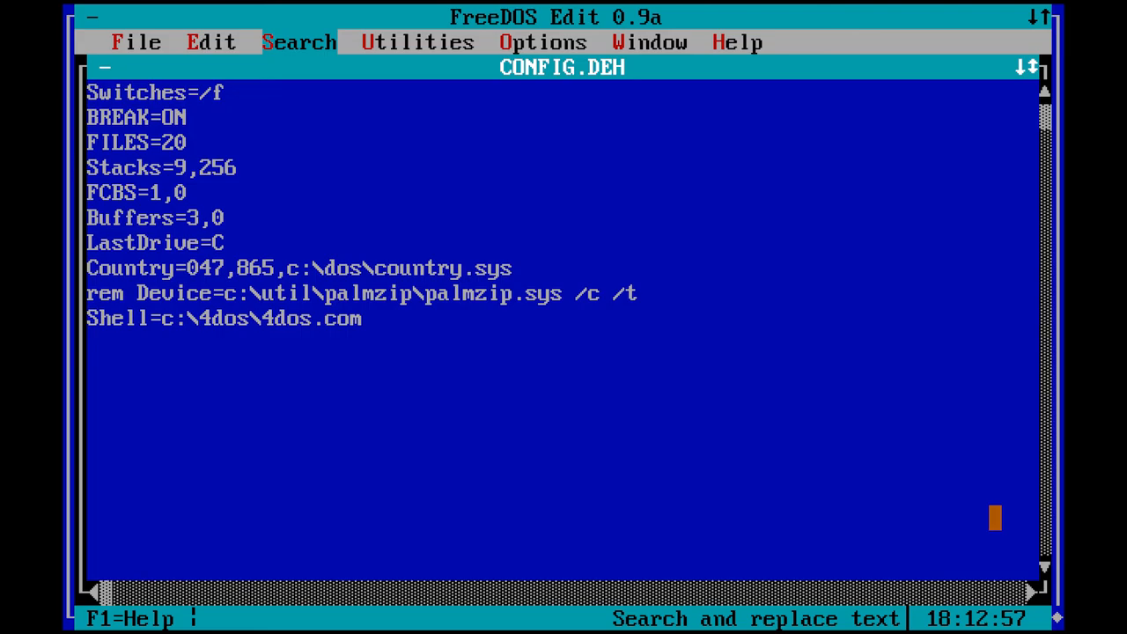
key("f1")
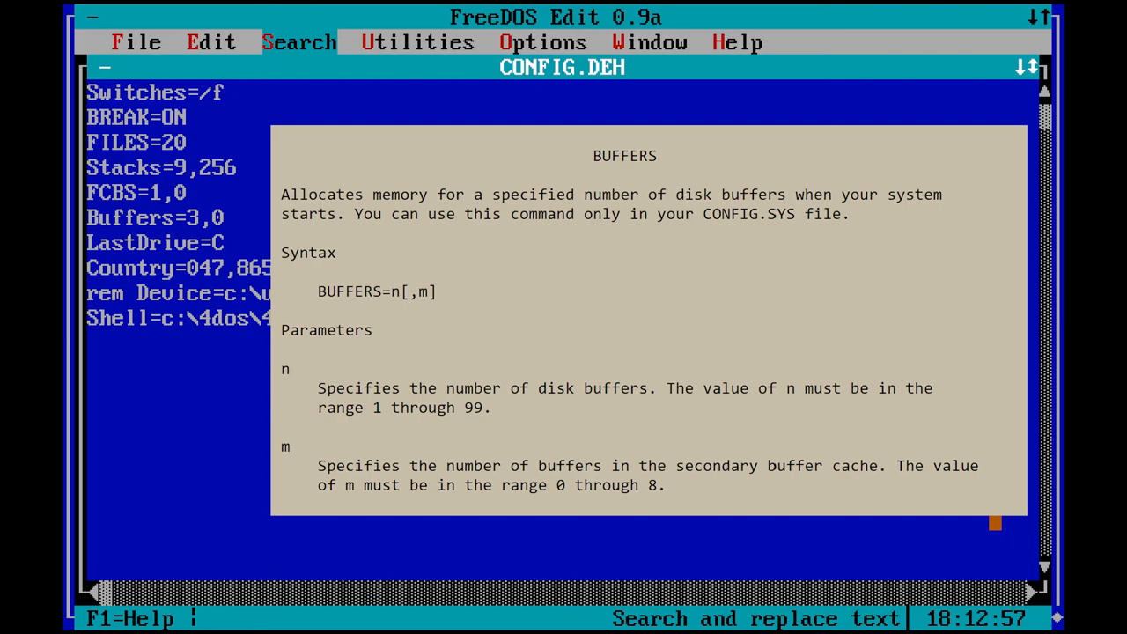
key("Escape")
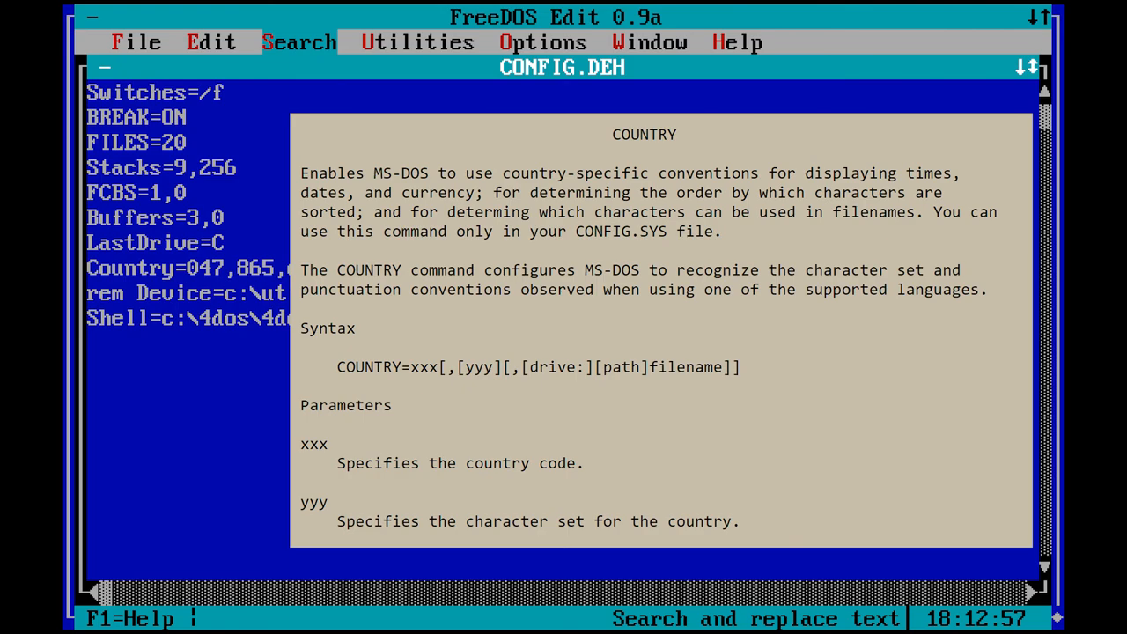
- Dismiss the overlay to return to CONFIG.DEH and its Country=047,865 line
key("Escape")
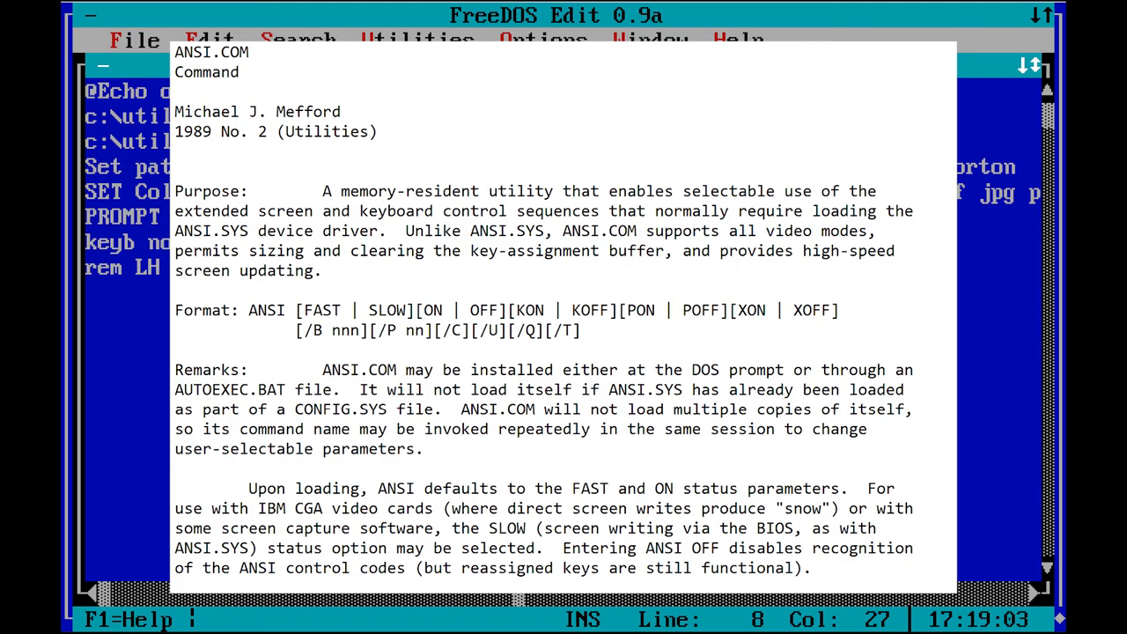
- Dismiss the ANSI.COM explanation over the AUTOEXEC.DEH startup file
key("Escape")
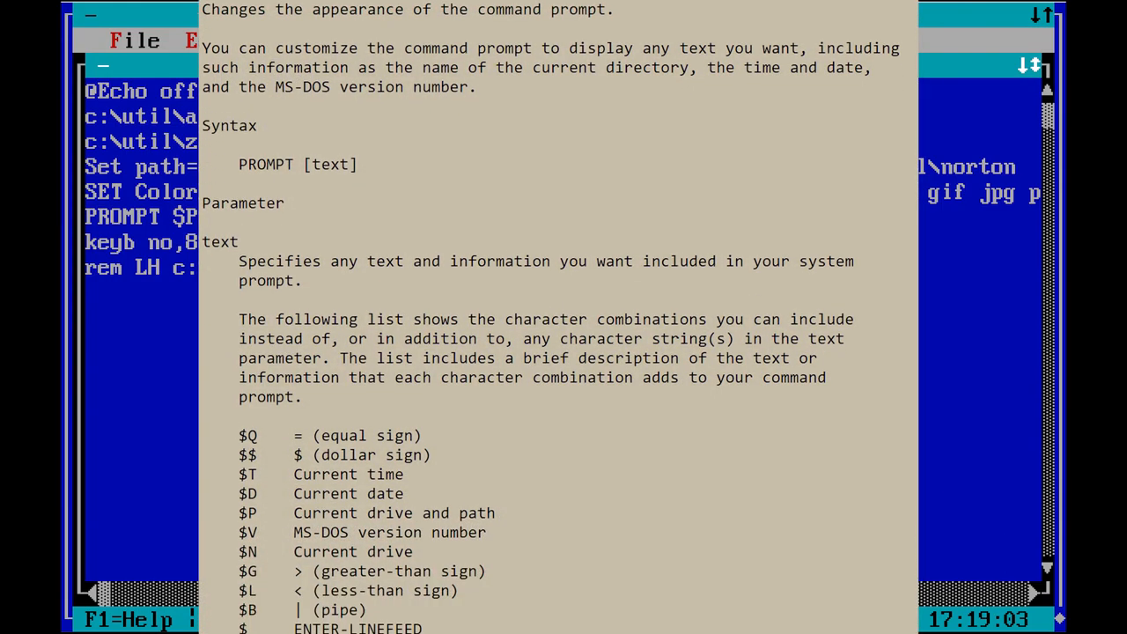
scroll("down", 3)
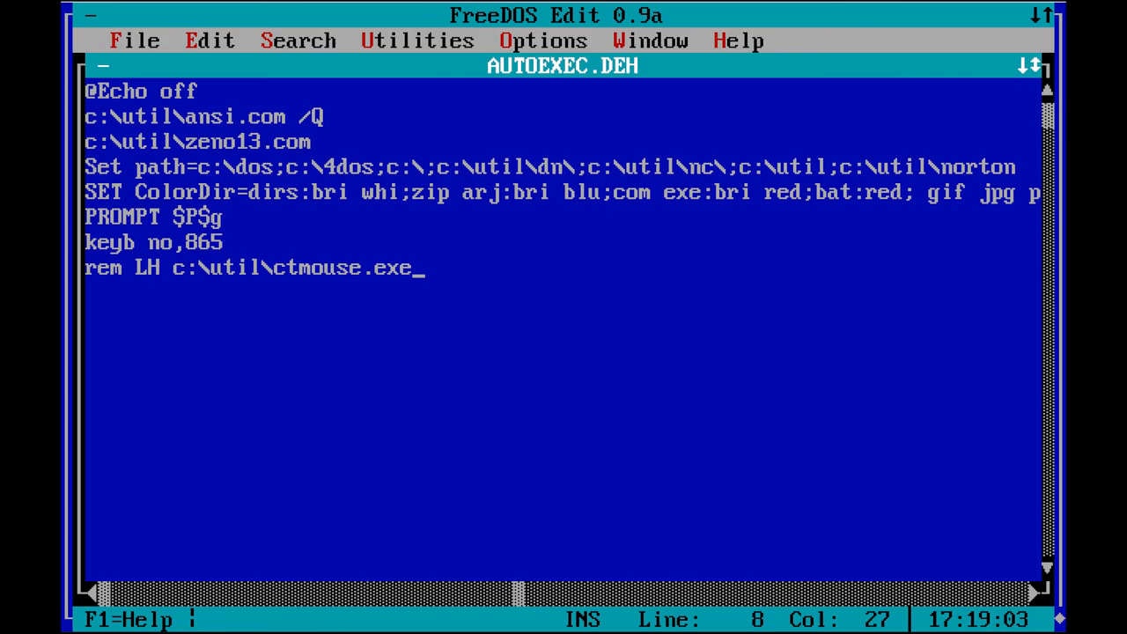
left_click(738, 40)
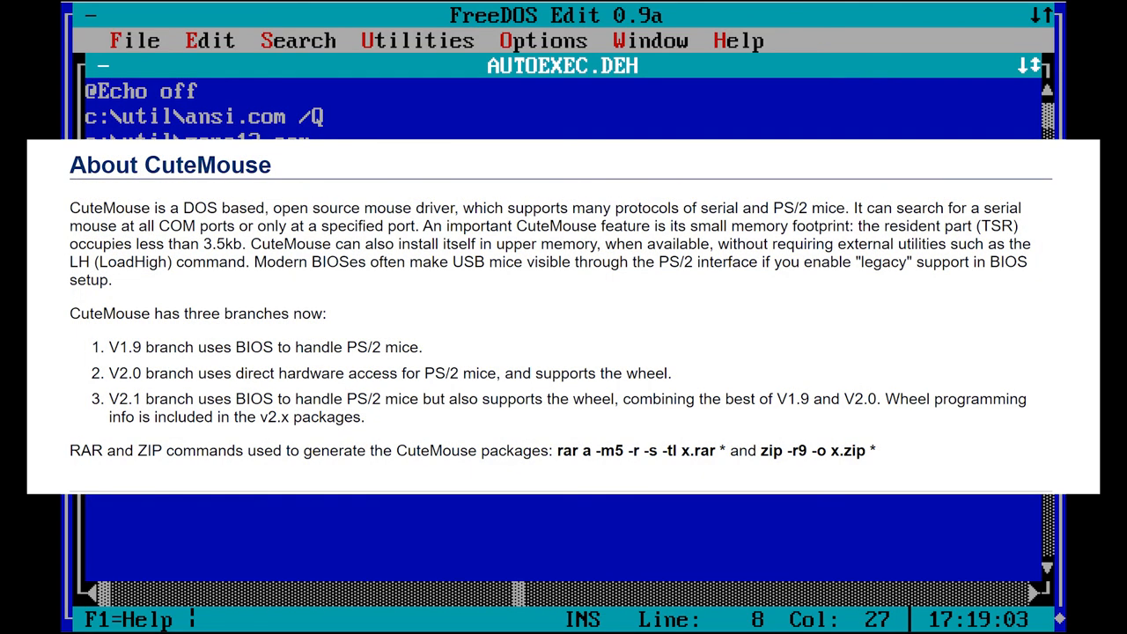